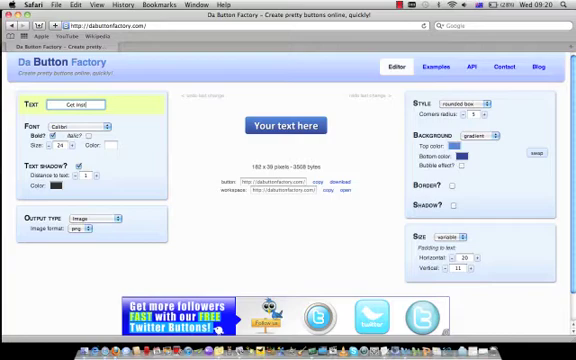
- Replace the placeholder label with 'Add To Cart', after briefly trying 'Get Instant Access'
text(Get Instant Access)
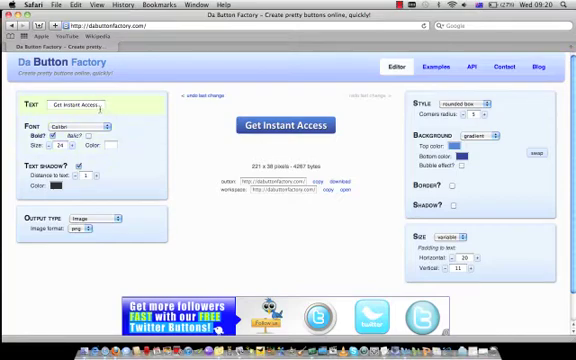
text(4)
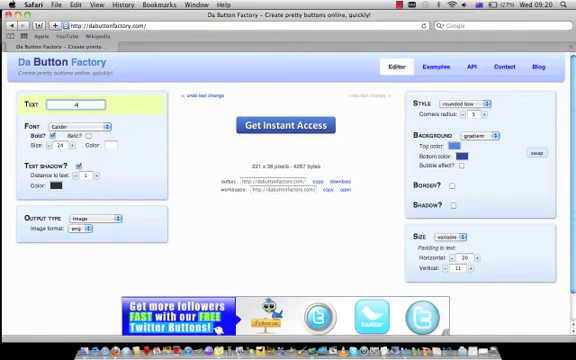
text(Add To Cart)
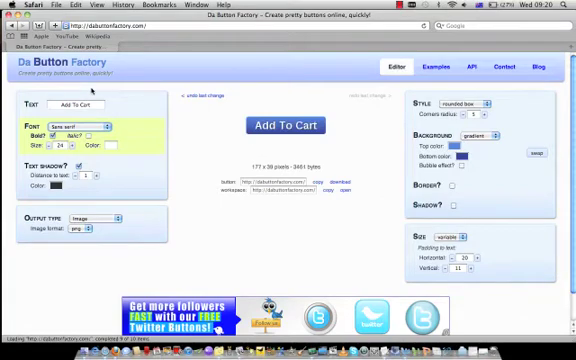
- Set the label font to the comic-style Komika at size 26
click(88, 123)
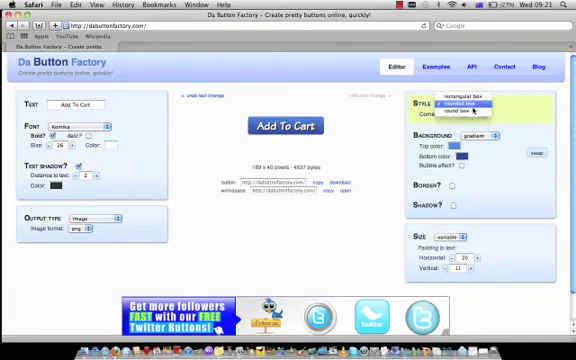
- Switch the button style to a plain rectangular box
click(465, 104)
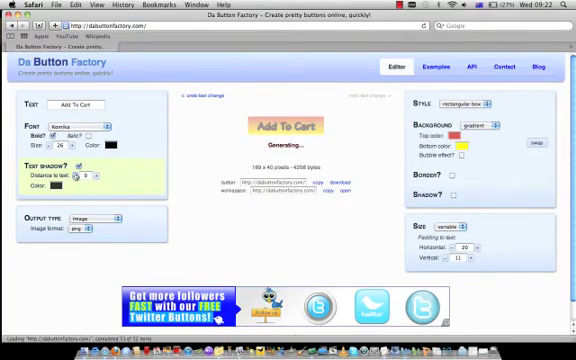
- Turn on the glossy Bubble effect for the button background
click(84, 178)
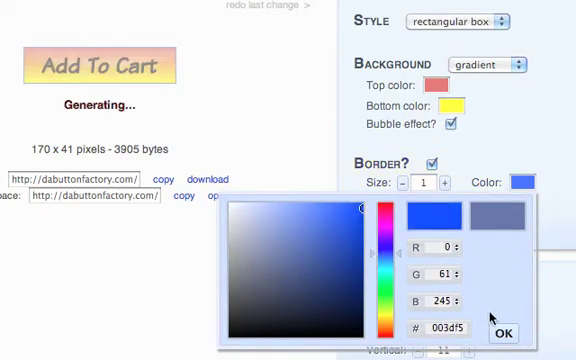
- Confirm blue as the border colour and thicken the border to 4 pixels
click(504, 332)
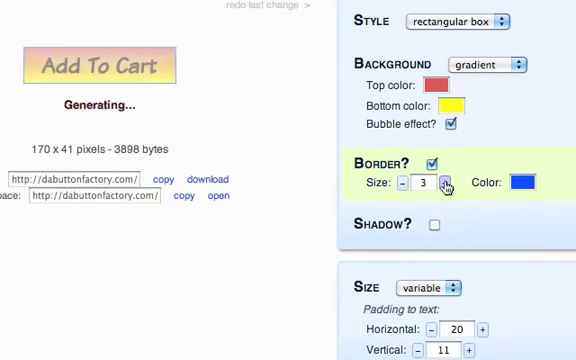
click(446, 184)
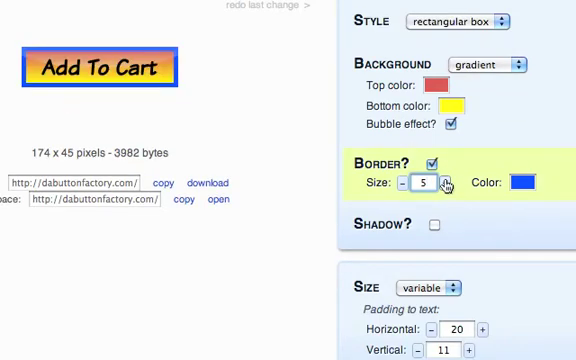
click(402, 184)
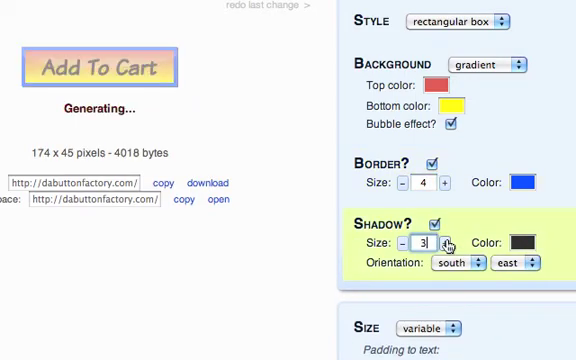
- Enlarge the dark south-east drop shadow behind the button
click(449, 241)
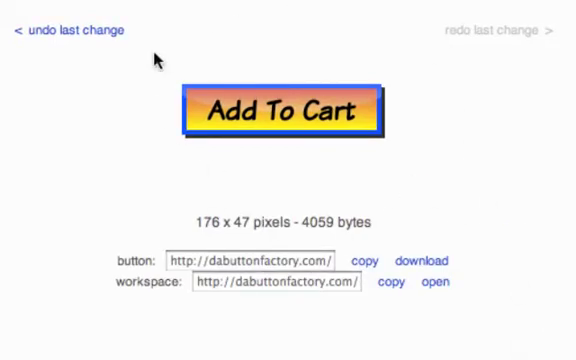
mouse_move(555, 277)
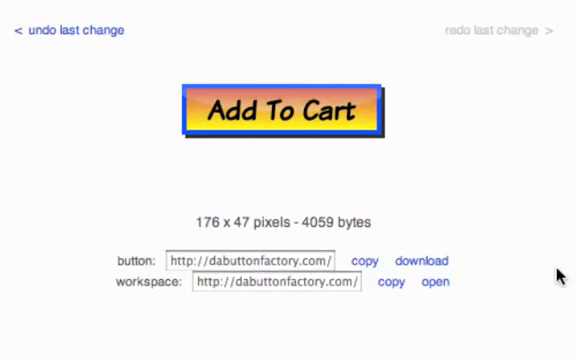